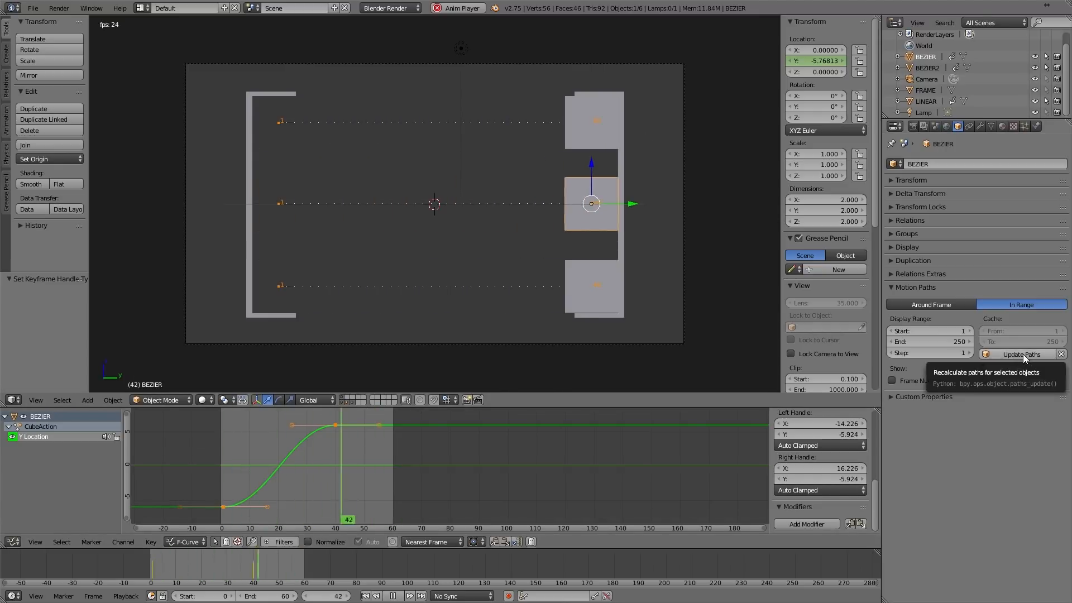
- Select the sole_ctrl_L foot control to show its F-curves and scrub the timeline to frame 55
left_click(1021, 354)
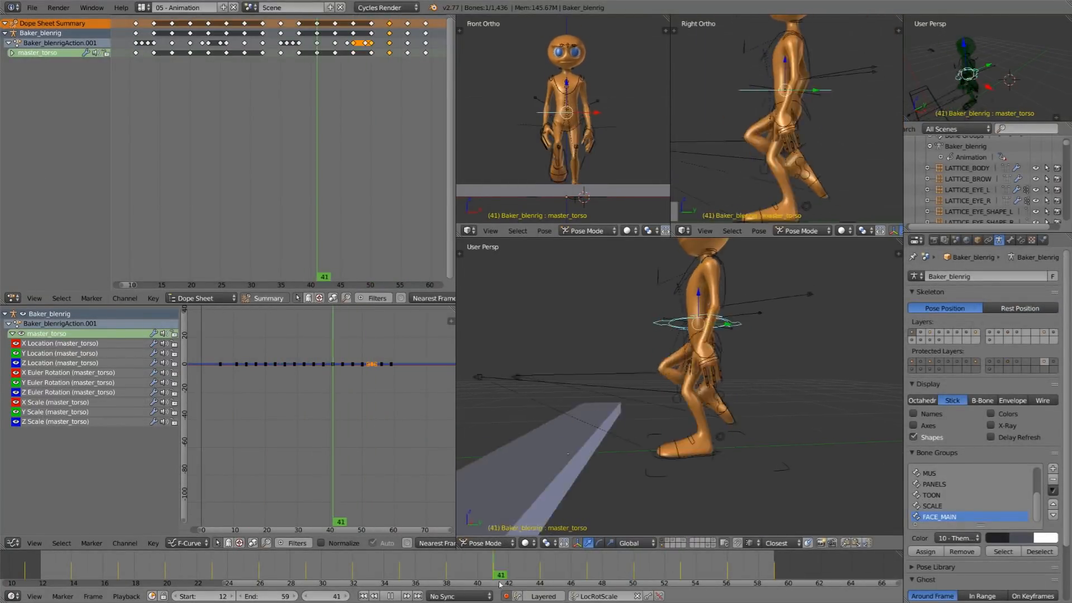
left_click(718, 574)
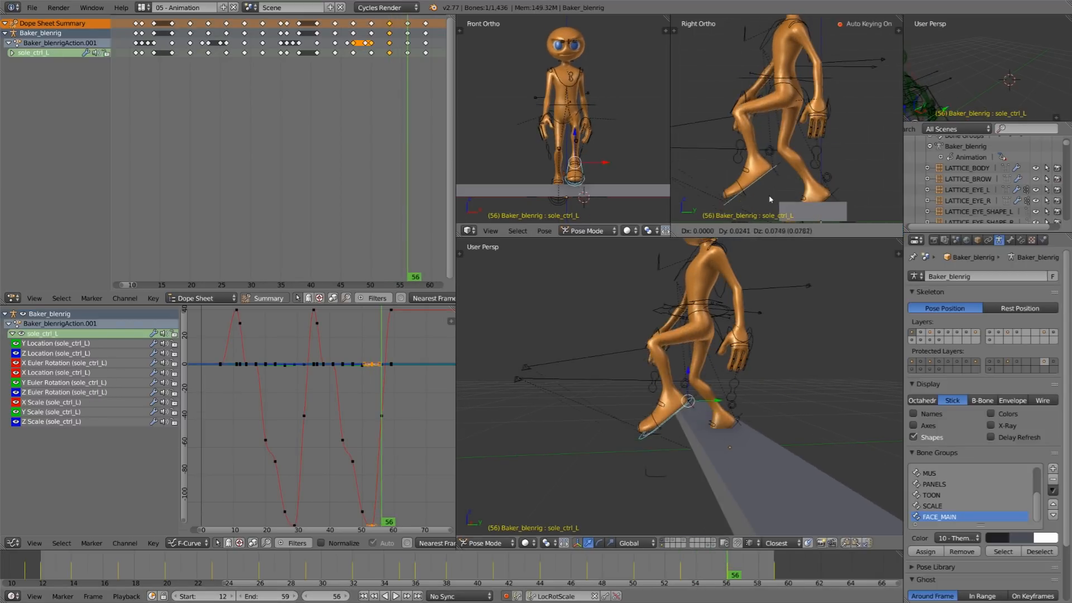
left_click(719, 574)
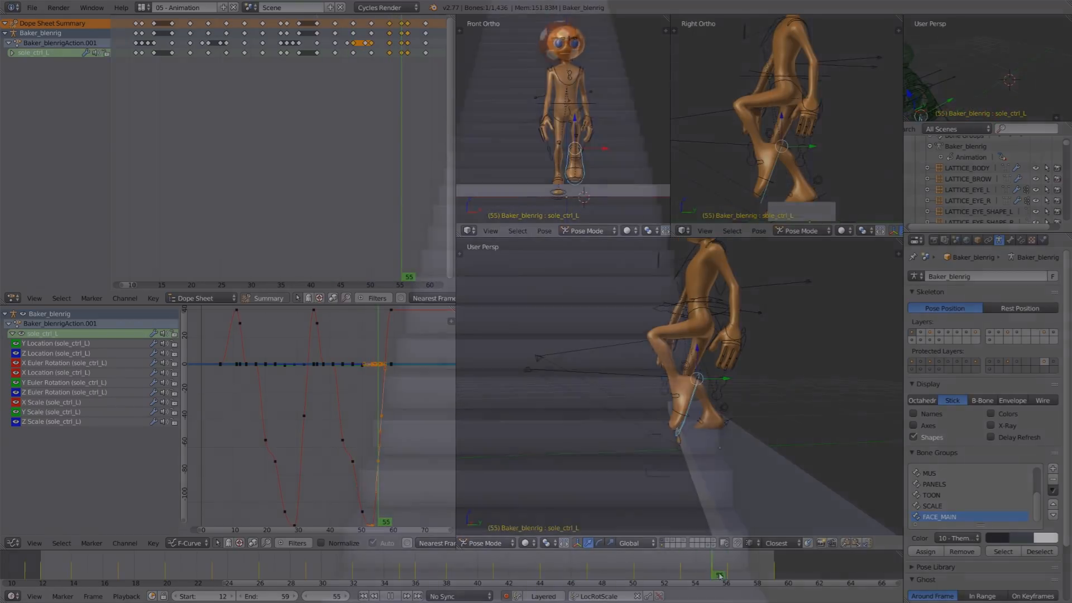